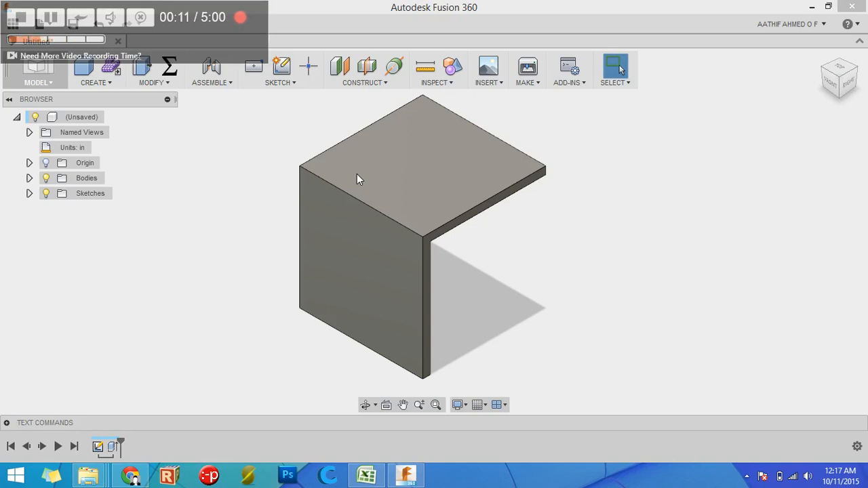
pyautogui.moveTo(415, 190)
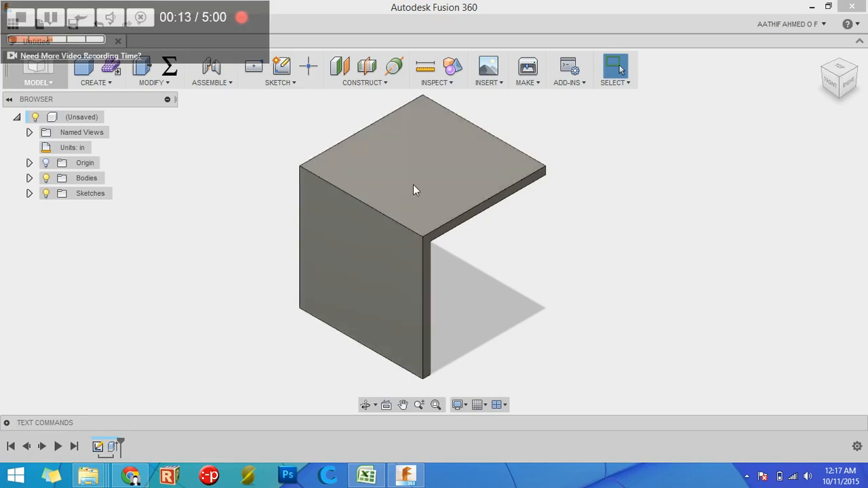
pyautogui.moveTo(416, 177)
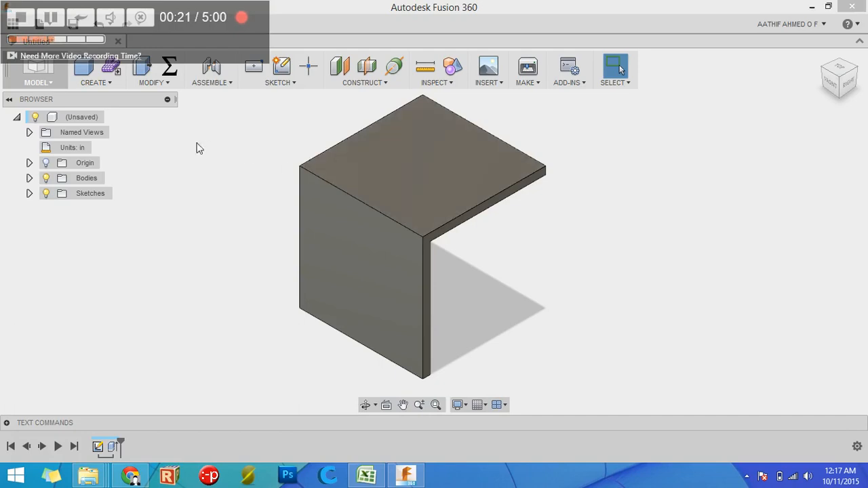
pyautogui.moveTo(163, 158)
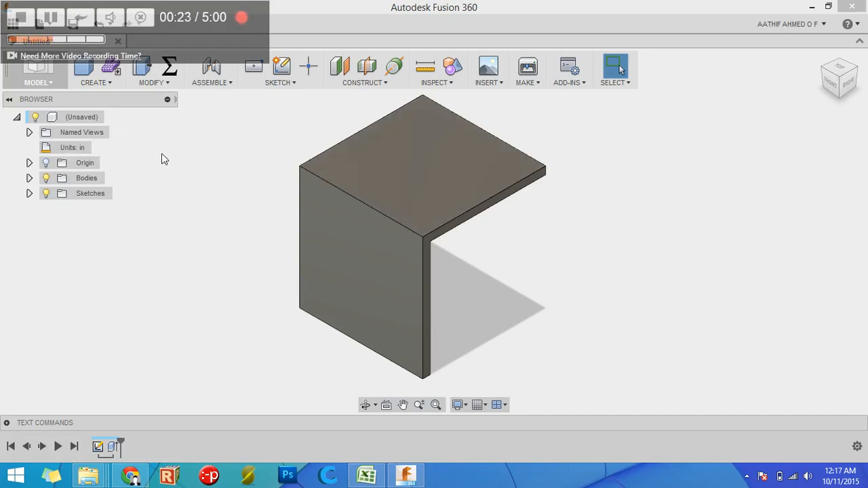
pyautogui.moveTo(191, 154)
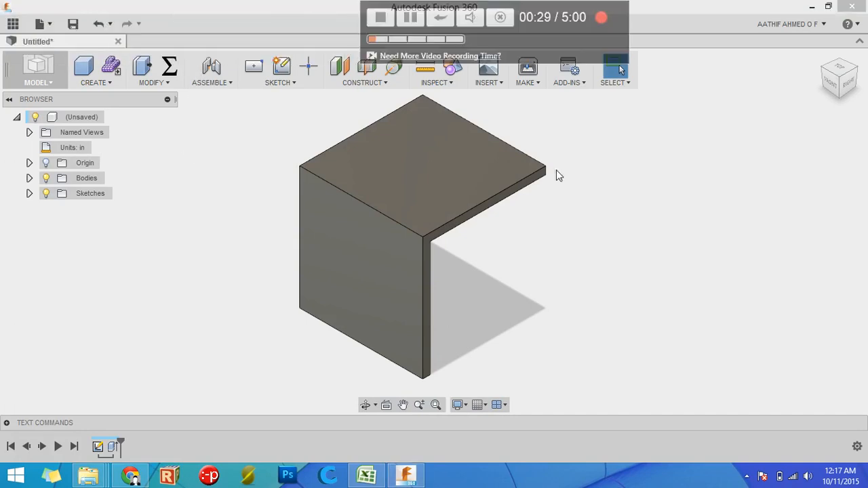
pyautogui.moveTo(390, 238)
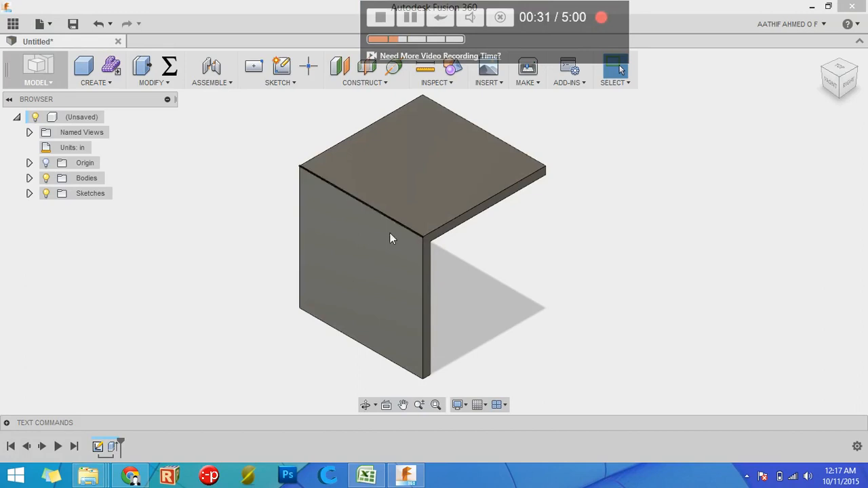
pyautogui.moveTo(471, 224)
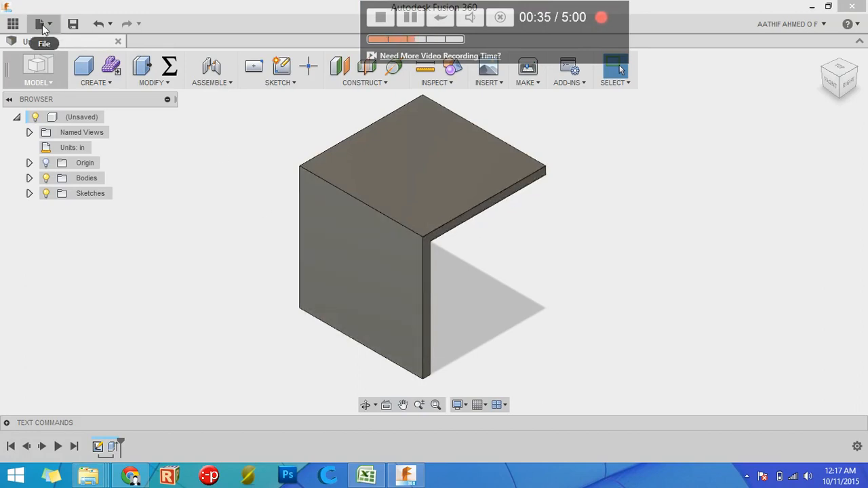
# Create a new blank design and sketch the L-shaped angle profile on a plane
pyautogui.click(36, 24)
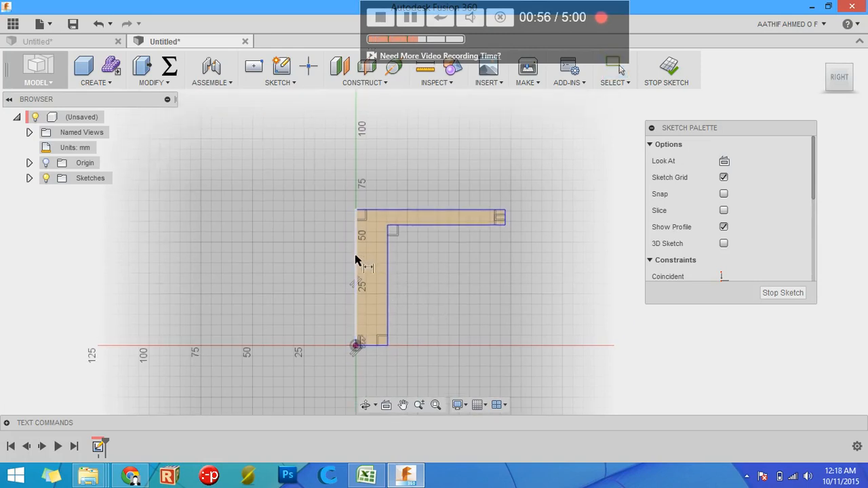
pyautogui.click(356, 265)
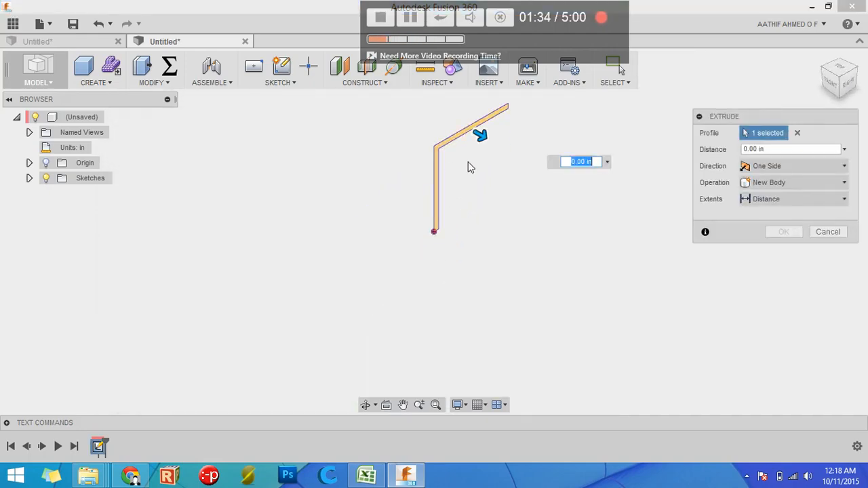
# Extrude the L profile 2 inches into a solid angle body
pyautogui.moveTo(482, 136); pyautogui.dragTo(524, 161)
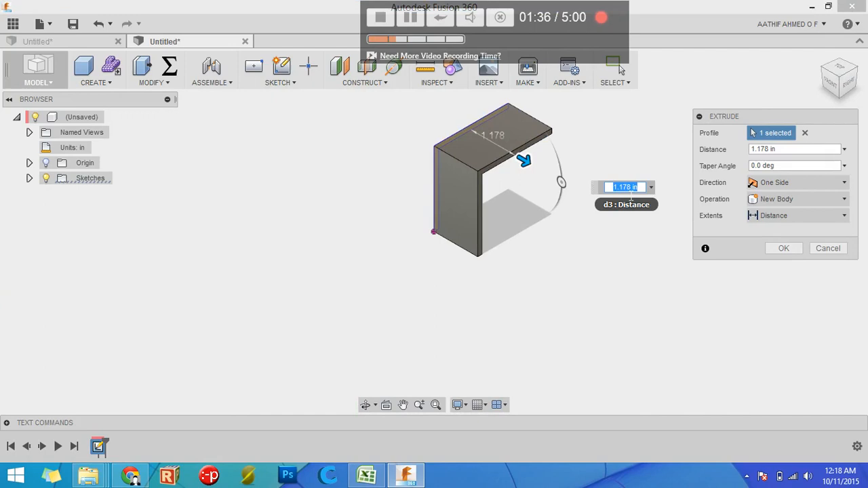
pyautogui.click(784, 247)
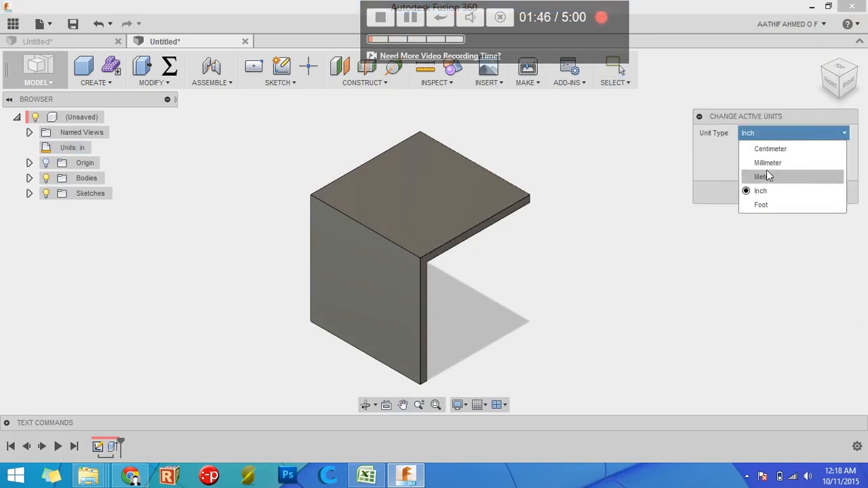
# Set design units to millimetres and measure the top edge at 50.80 mm
pyautogui.click(768, 163)
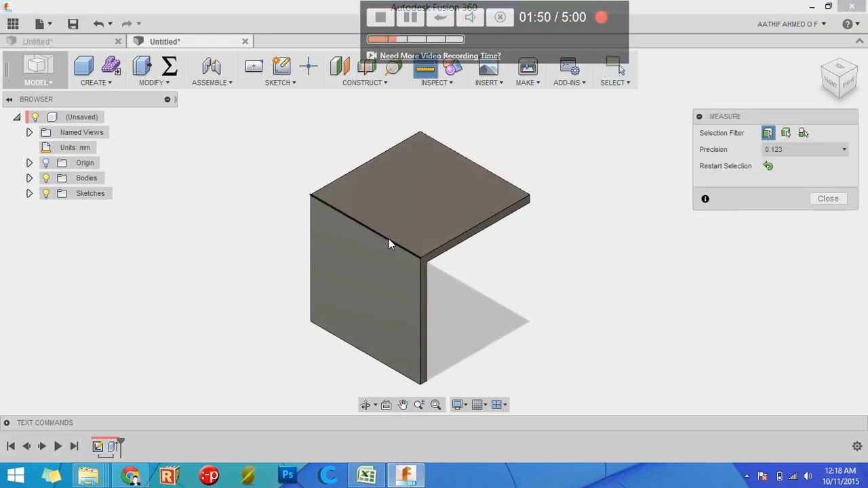
pyautogui.click(366, 217)
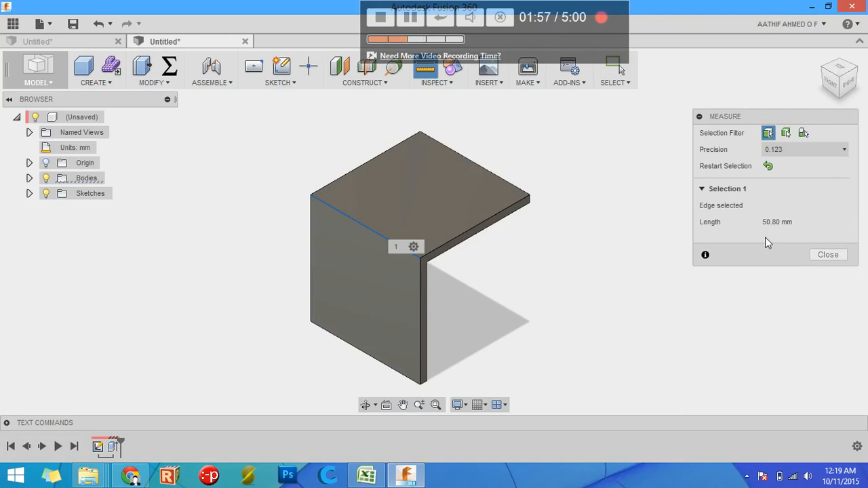
pyautogui.click(828, 255)
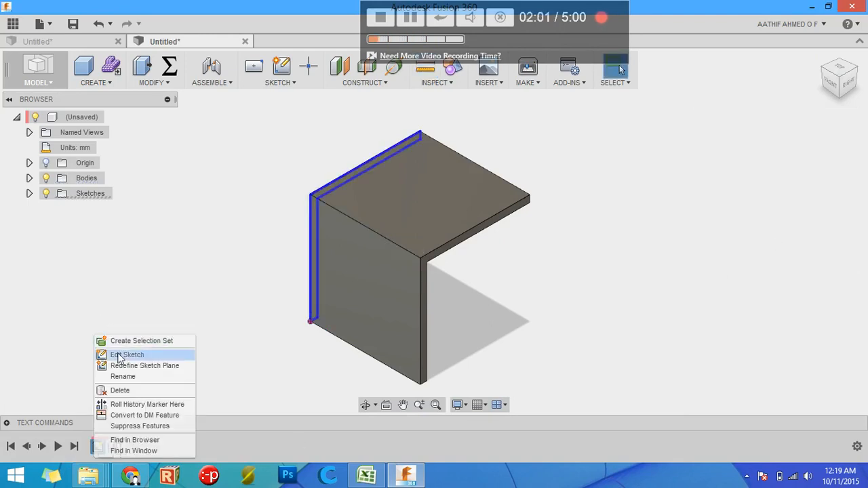
# Edit the L-angle sketch to show 50.80 mm legs and 3.175 mm thickness
pyautogui.click(127, 355)
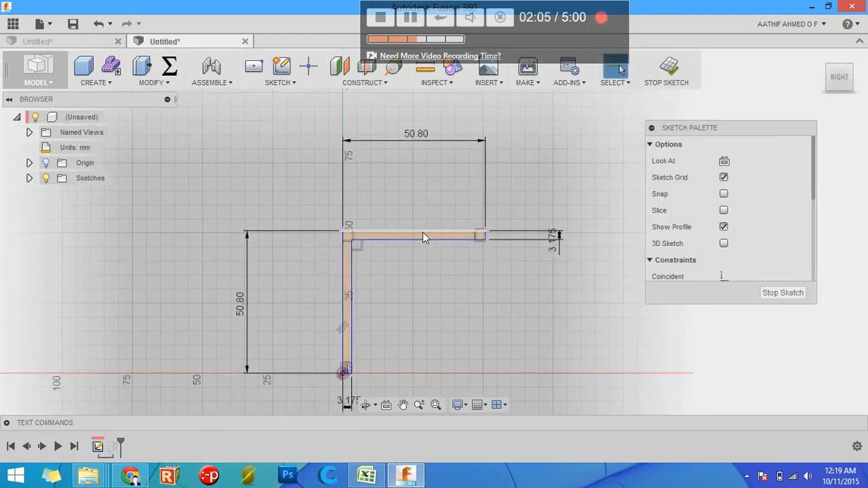
pyautogui.click(74, 147)
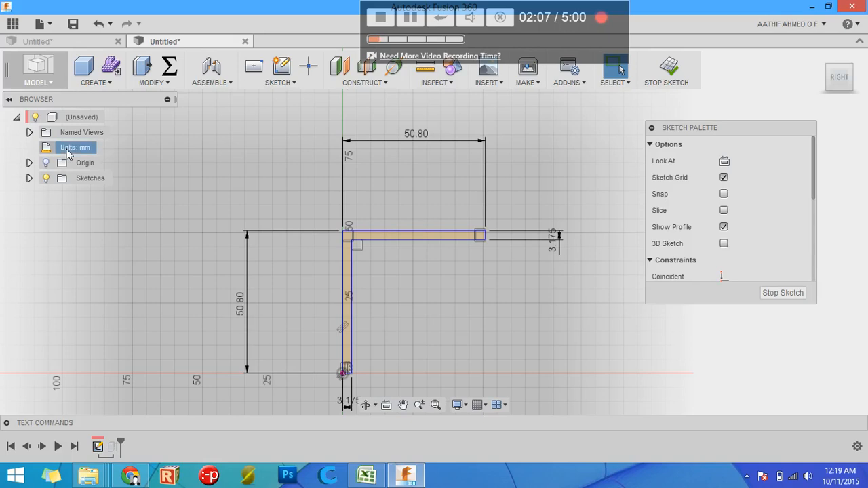
# Set the design unit type to Foot, so legs read 0.167 and thickness 0.01
pyautogui.doubleClick(75, 147)
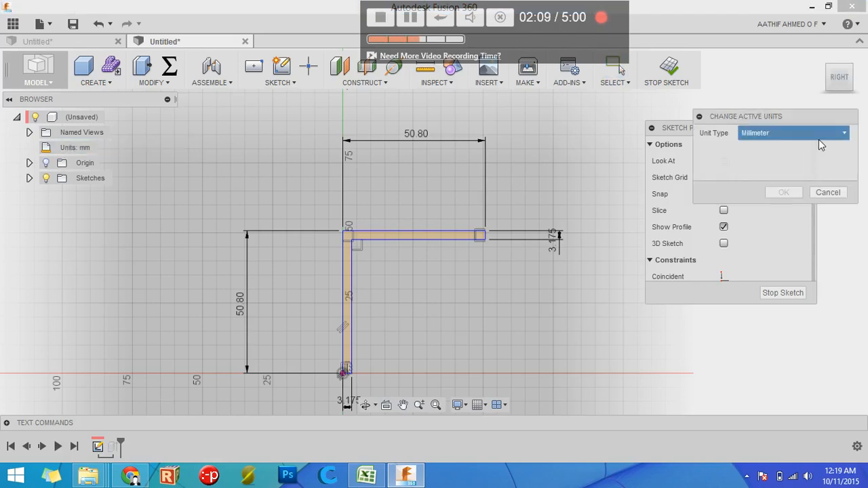
pyautogui.click(792, 132)
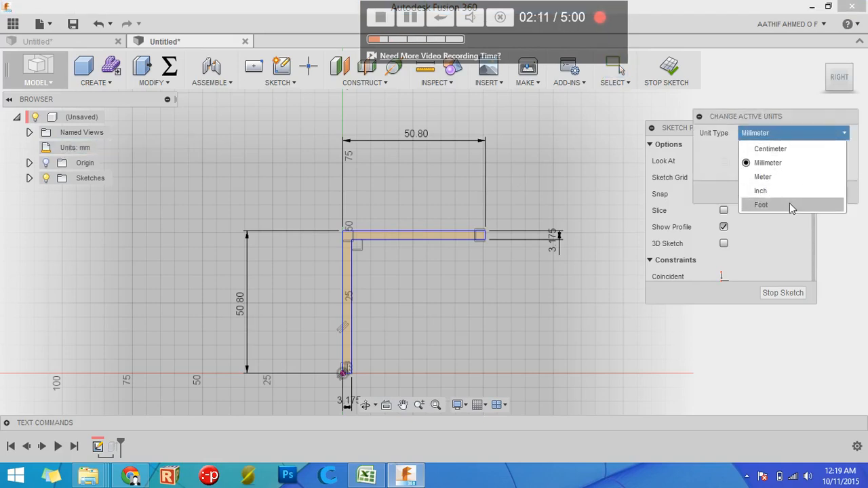
pyautogui.click(761, 204)
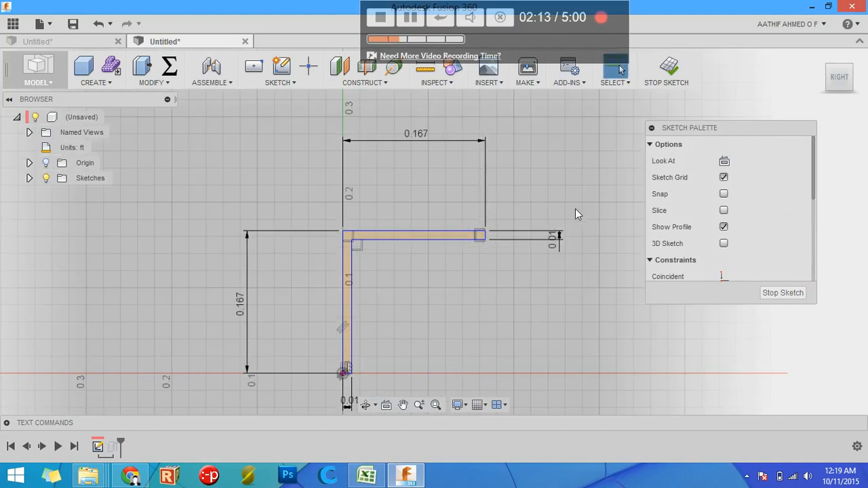